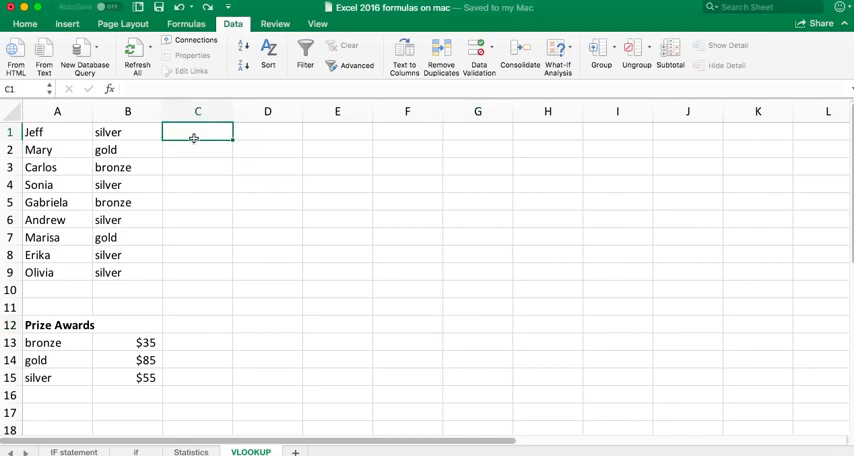
pyautogui.moveTo(196, 144)
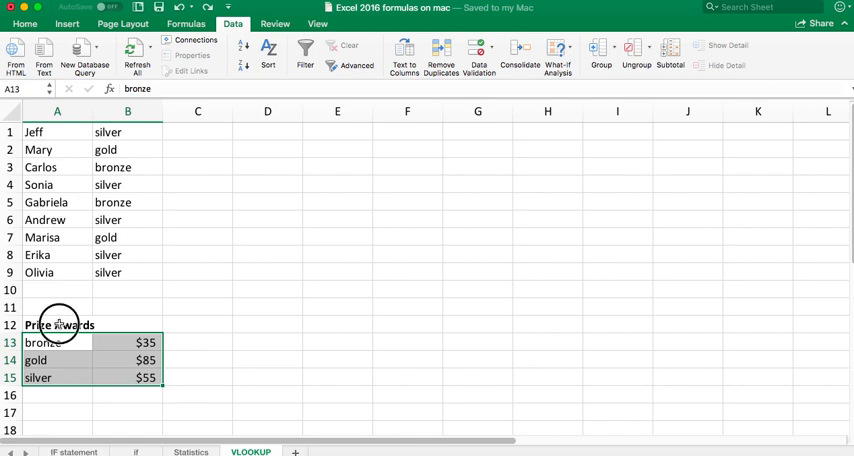
# - Insert a VLOOKUP function into C1 from the Lookup & Reference category, restarting it after a garbled entry
pyautogui.click(56, 324)
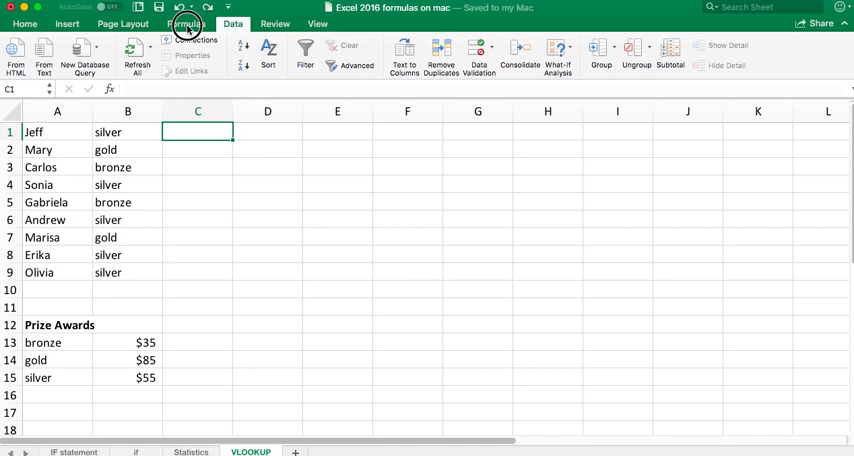
pyautogui.click(184, 26)
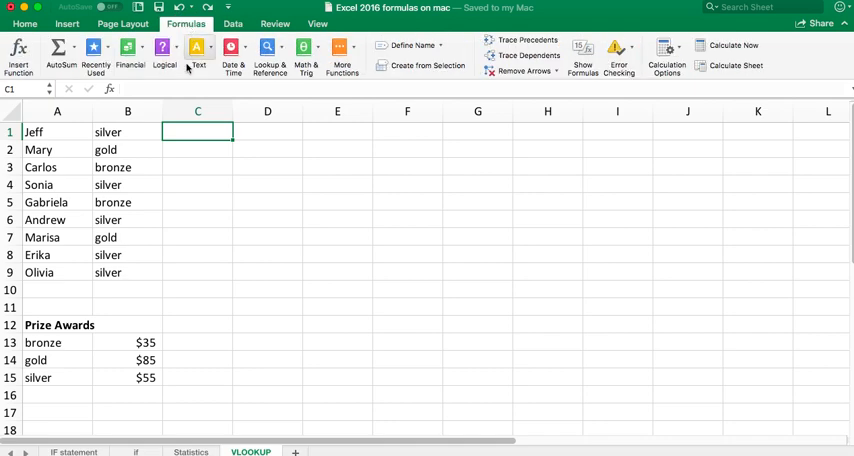
pyautogui.click(266, 48)
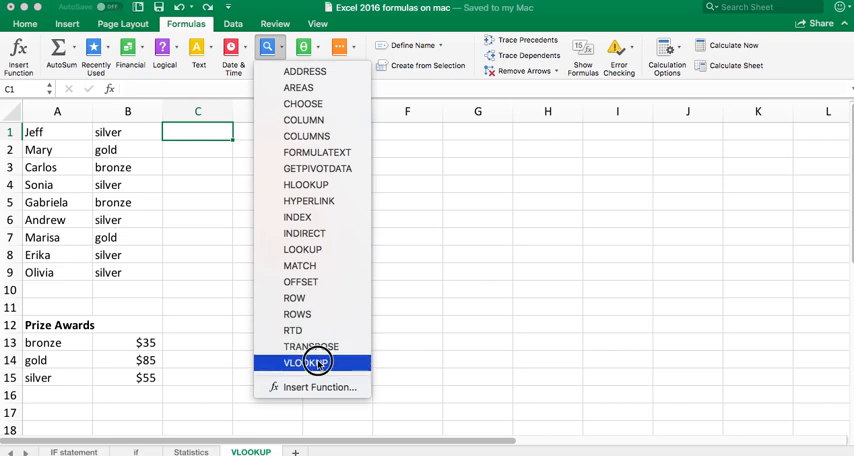
pyautogui.click(308, 360)
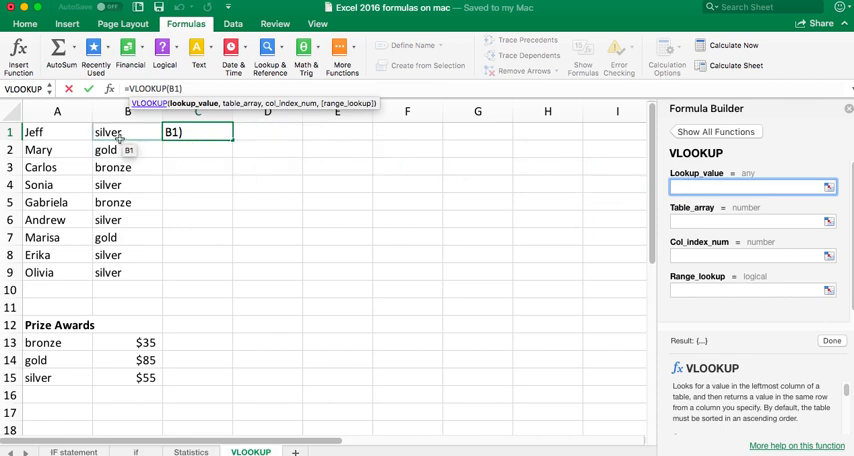
pyautogui.press('Escape')
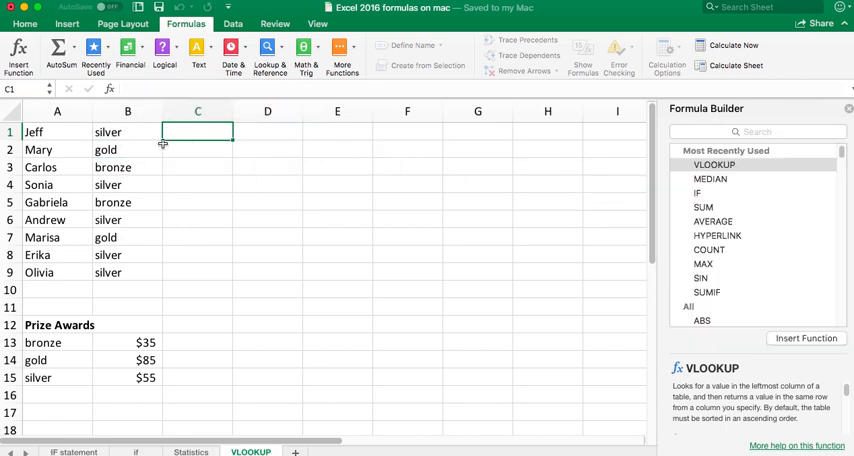
pyautogui.click(712, 164)
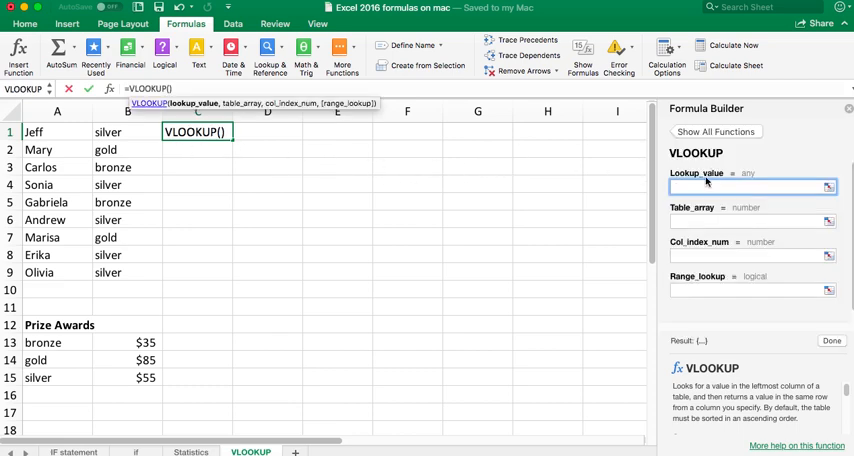
# - Set Lookup_value to B1 and Table_array to the fixed range $A$13:$B$15
pyautogui.click(180, 150)
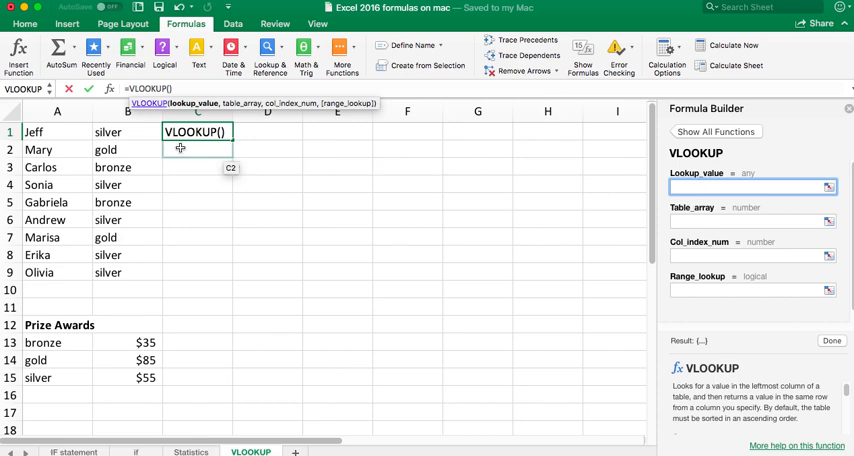
pyautogui.click(110, 132)
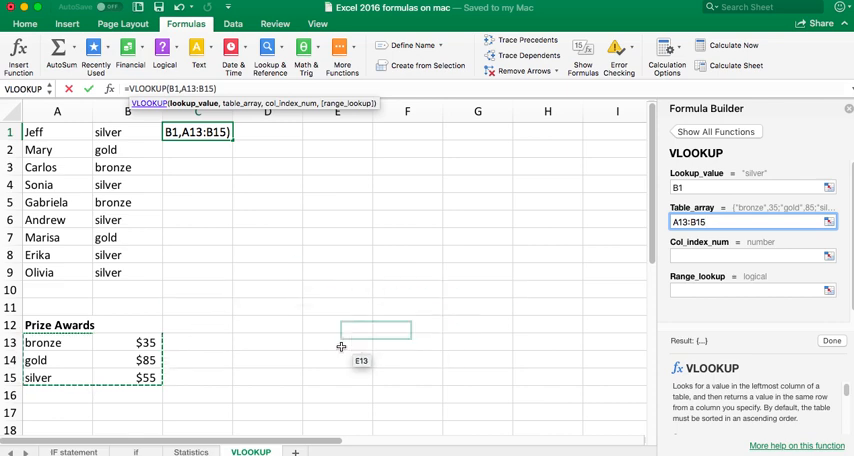
pyautogui.click(608, 308)
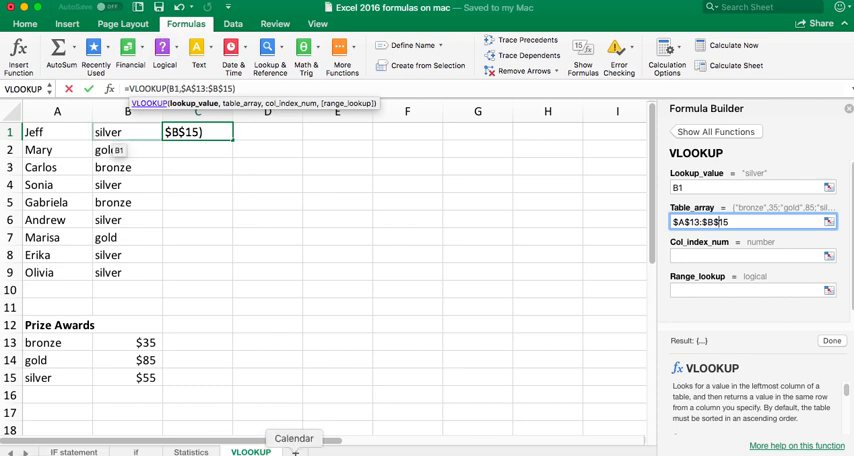
pyautogui.click(750, 264)
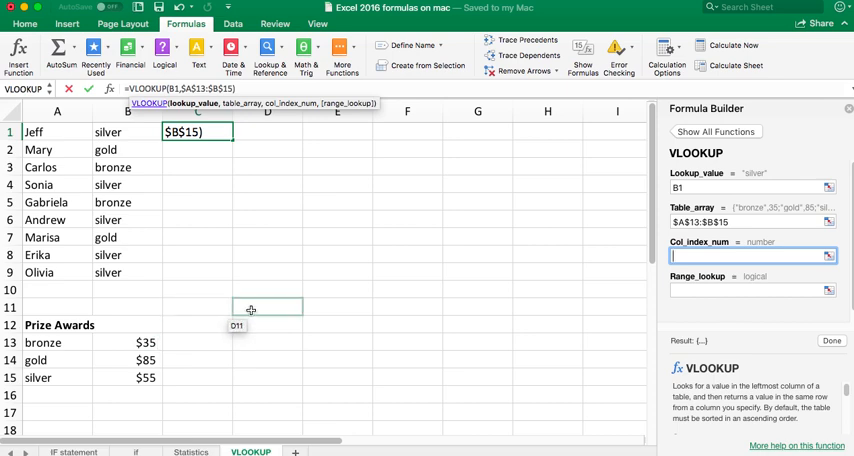
# - Finish the VLOOKUP with Col_index_num 2 and Range_lookup "false" so C1 shows $55
pyautogui.write('2')
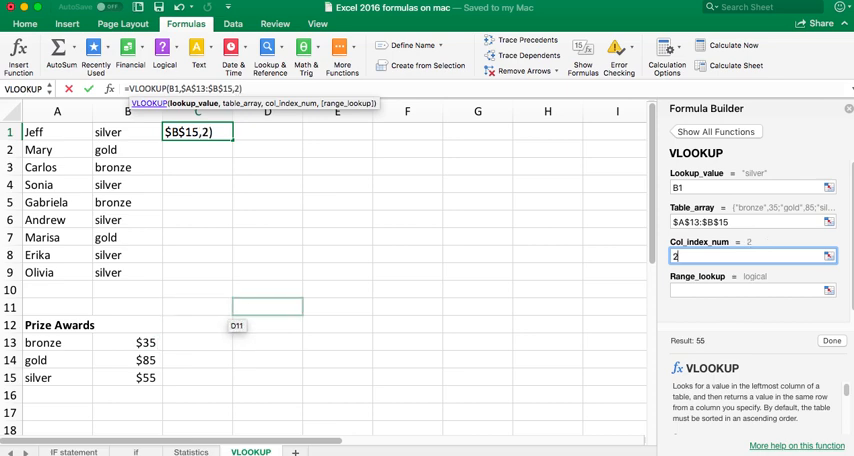
pyautogui.click(376, 360)
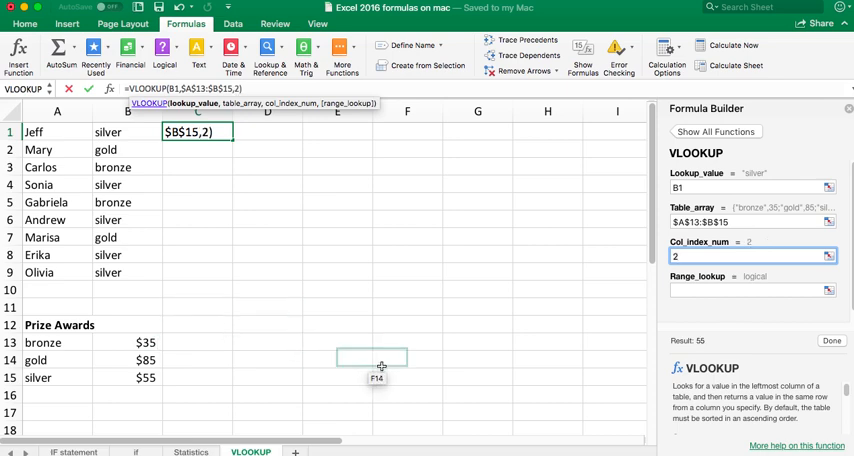
pyautogui.click(744, 290)
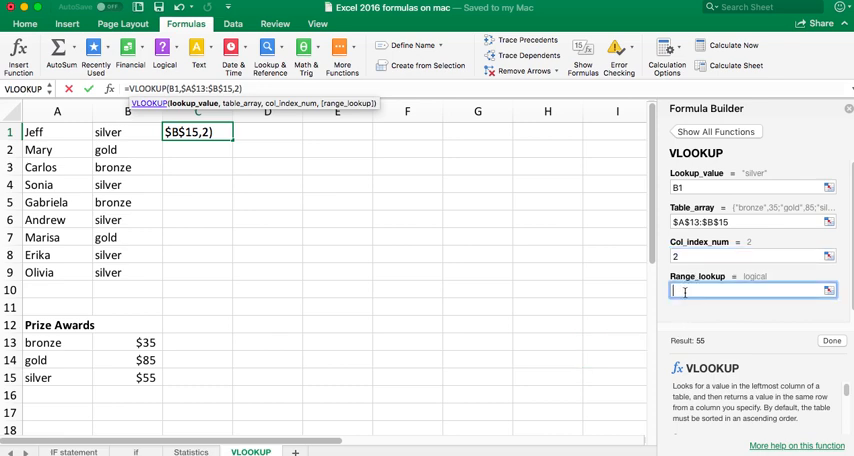
pyautogui.write('"')
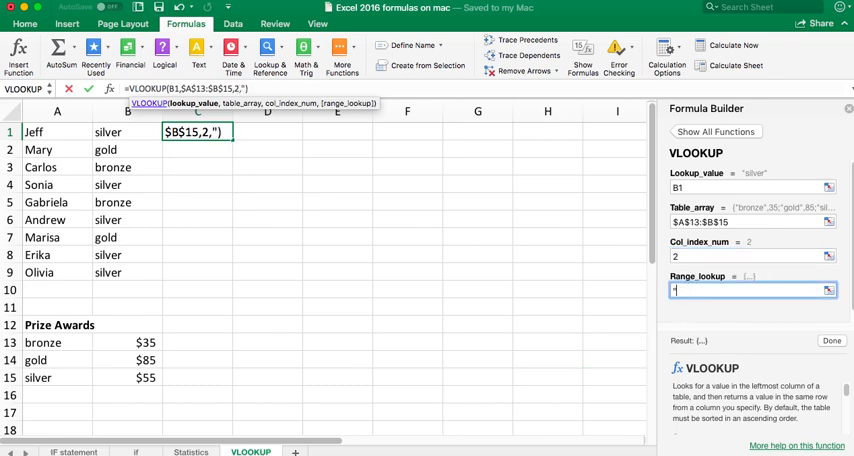
pyautogui.write('false')
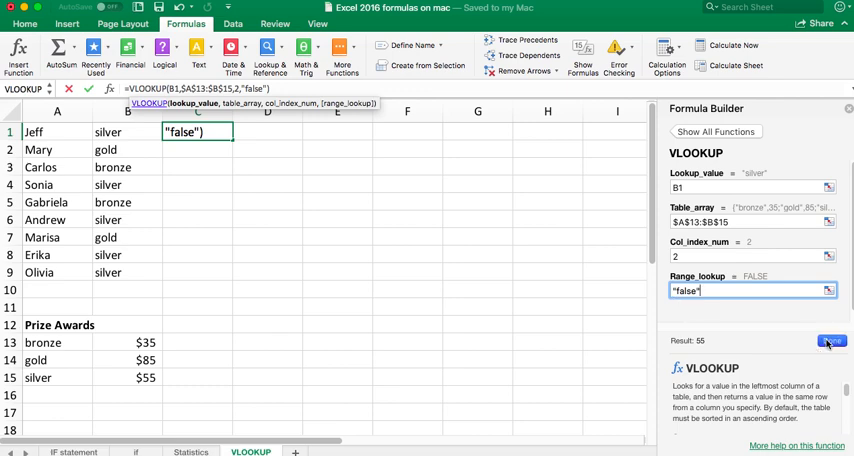
pyautogui.click(828, 340)
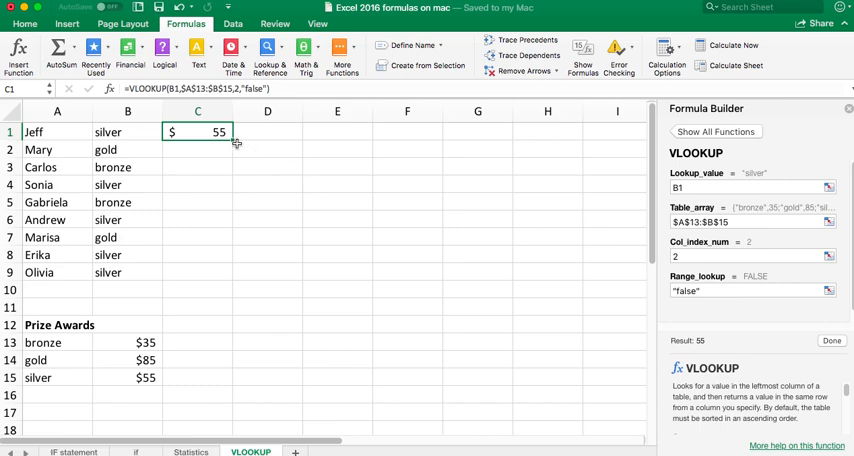
# - Fill the prize formula down to C9 and set Marisa's medal in B7 back to gold
pyautogui.moveTo(196, 132); pyautogui.dragTo(196, 236)
pyautogui.write('tin')
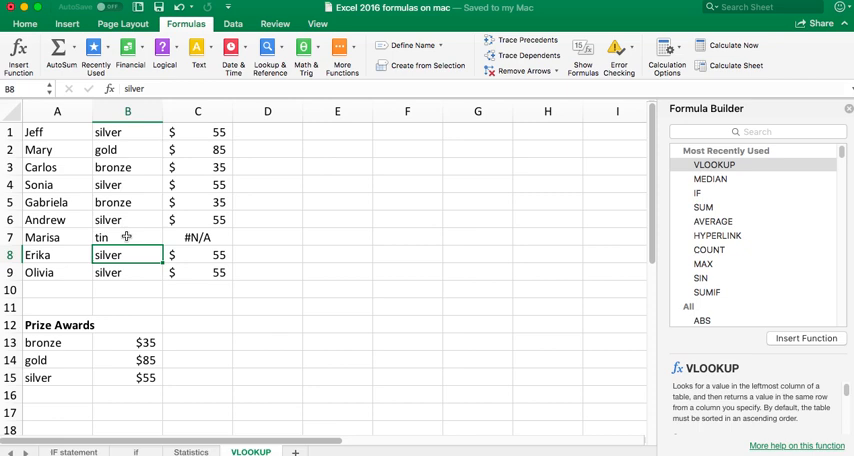
pyautogui.click(124, 236)
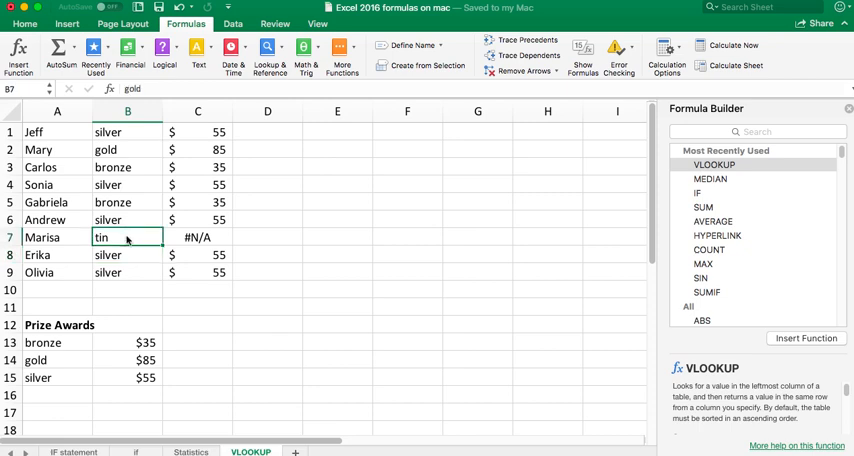
pyautogui.write('gold')
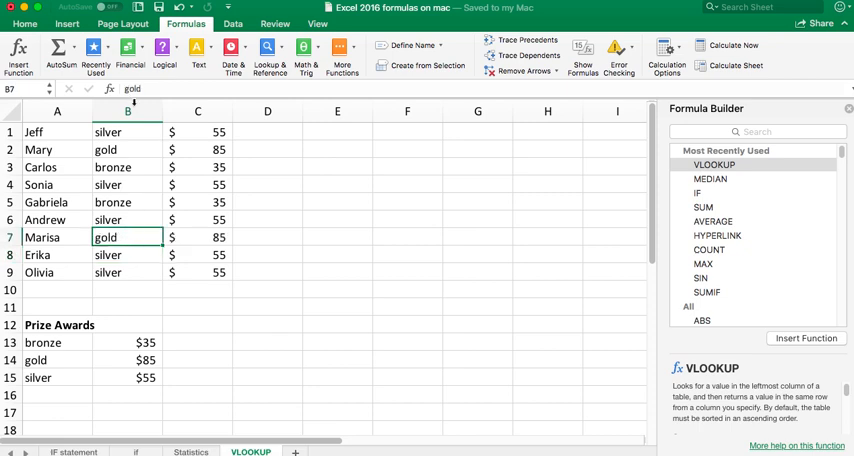
pyautogui.moveTo(304, 224)
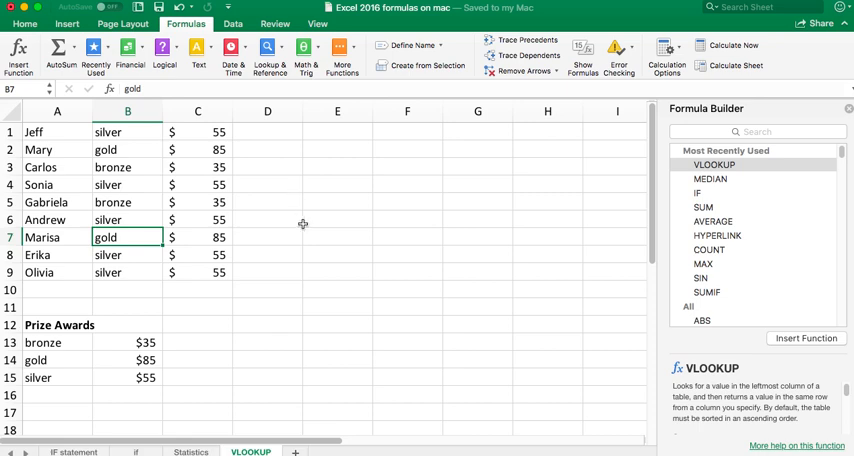
pyautogui.moveTo(316, 230)
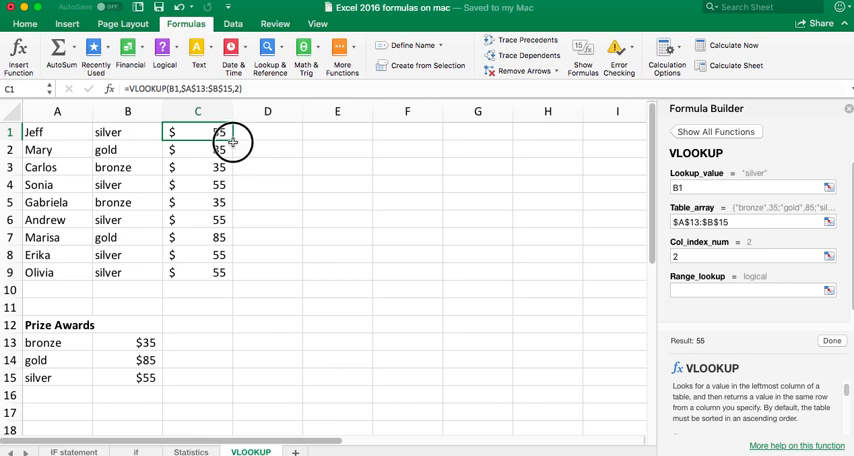
# - Fill the revised formula down to C9, test Erika's medal as tin, then restore silver
pyautogui.moveTo(220, 132); pyautogui.dragTo(220, 272)
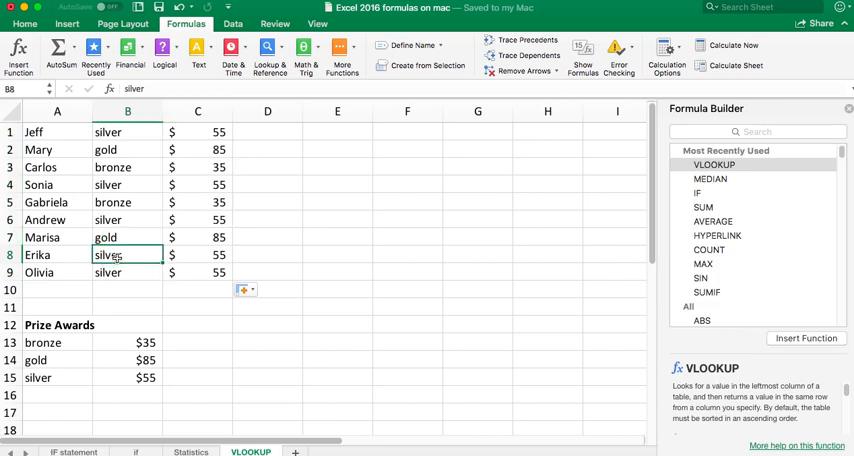
pyautogui.write('tin')
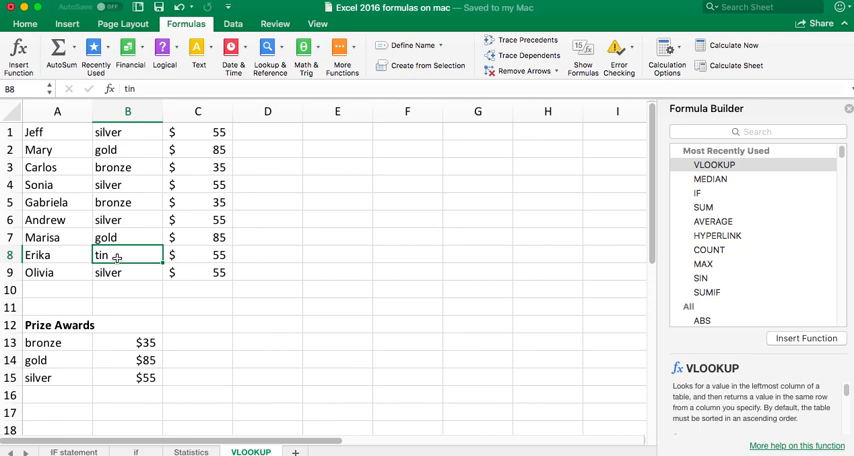
pyautogui.write('silver')
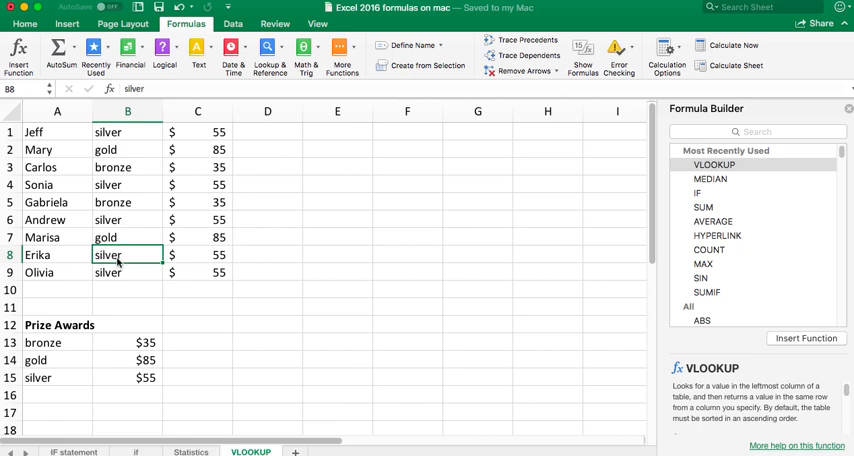